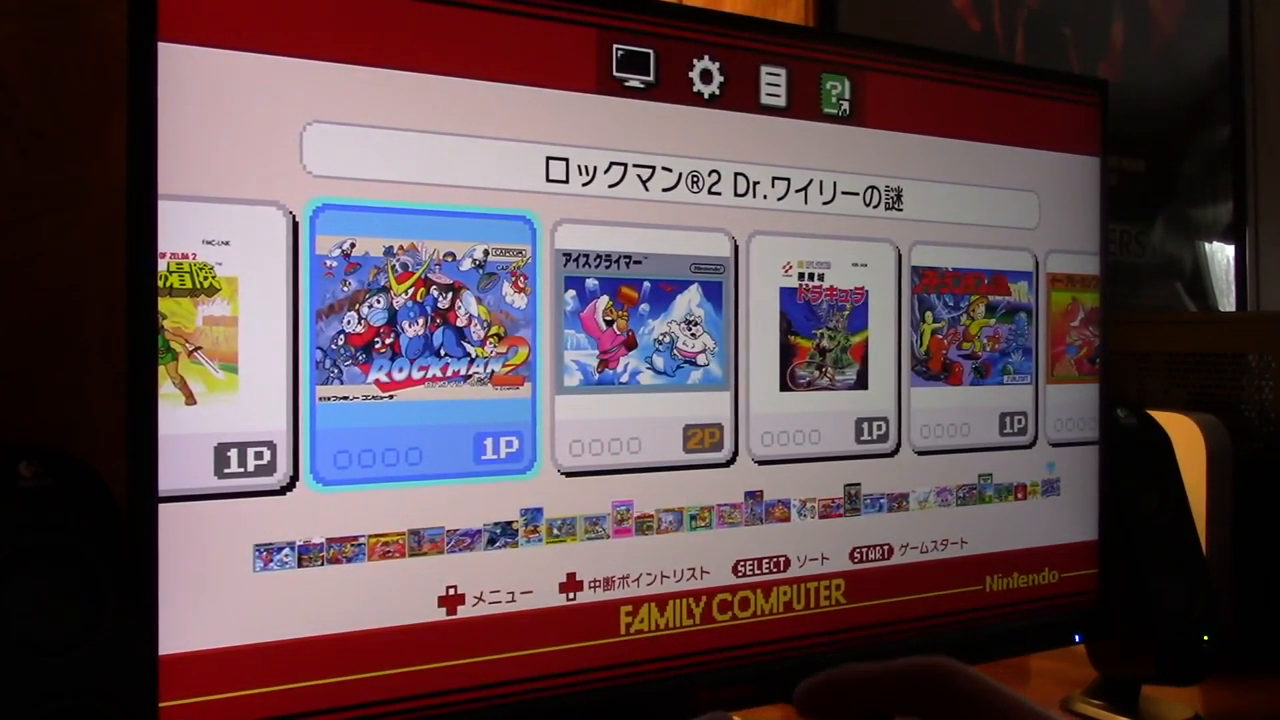
- Scroll the game carousel right past Rockman 2 toward the other titles
scroll(right, 3)
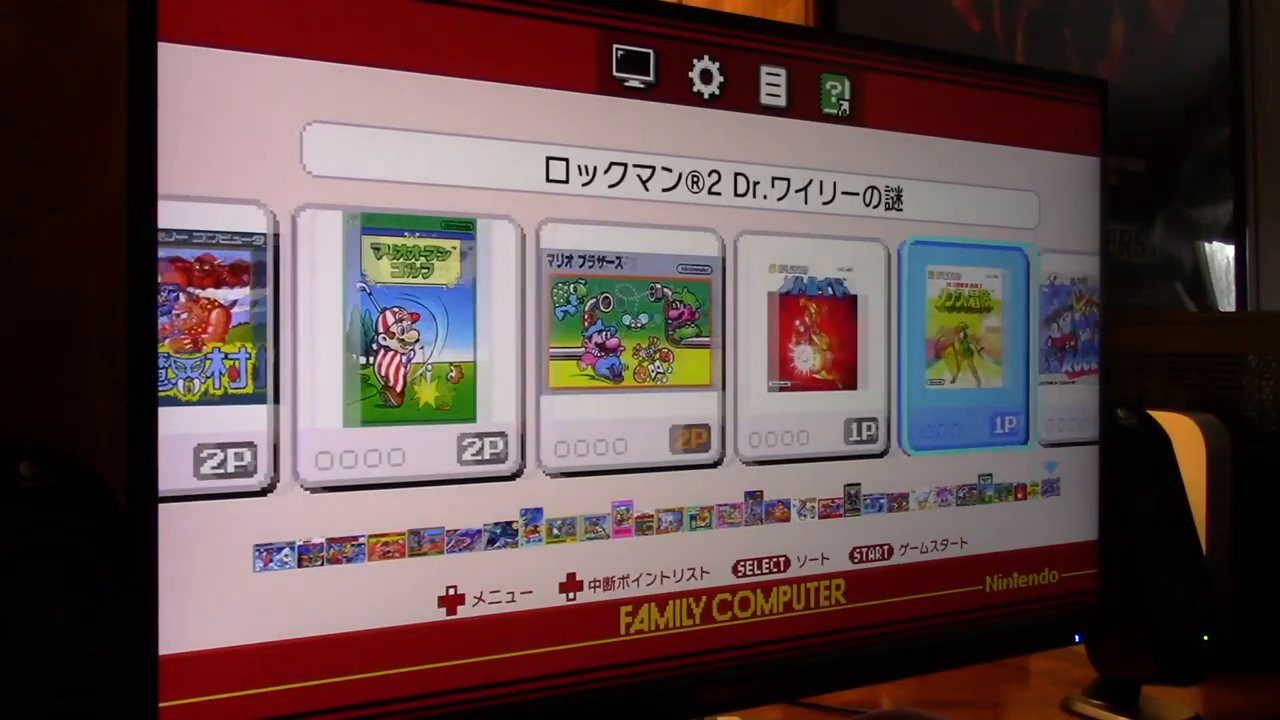
scroll(right, 3)
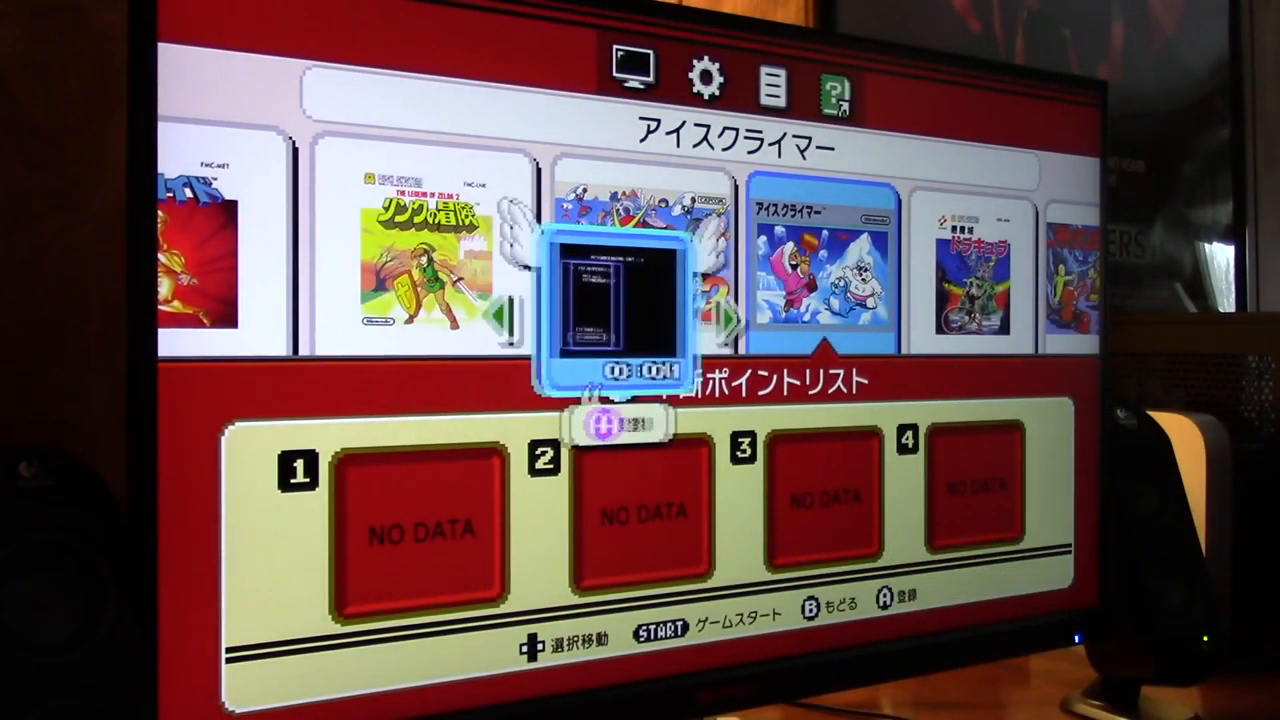
- Store the Ice Climber suspend point in slot 1 and back out of the list
key(Left)
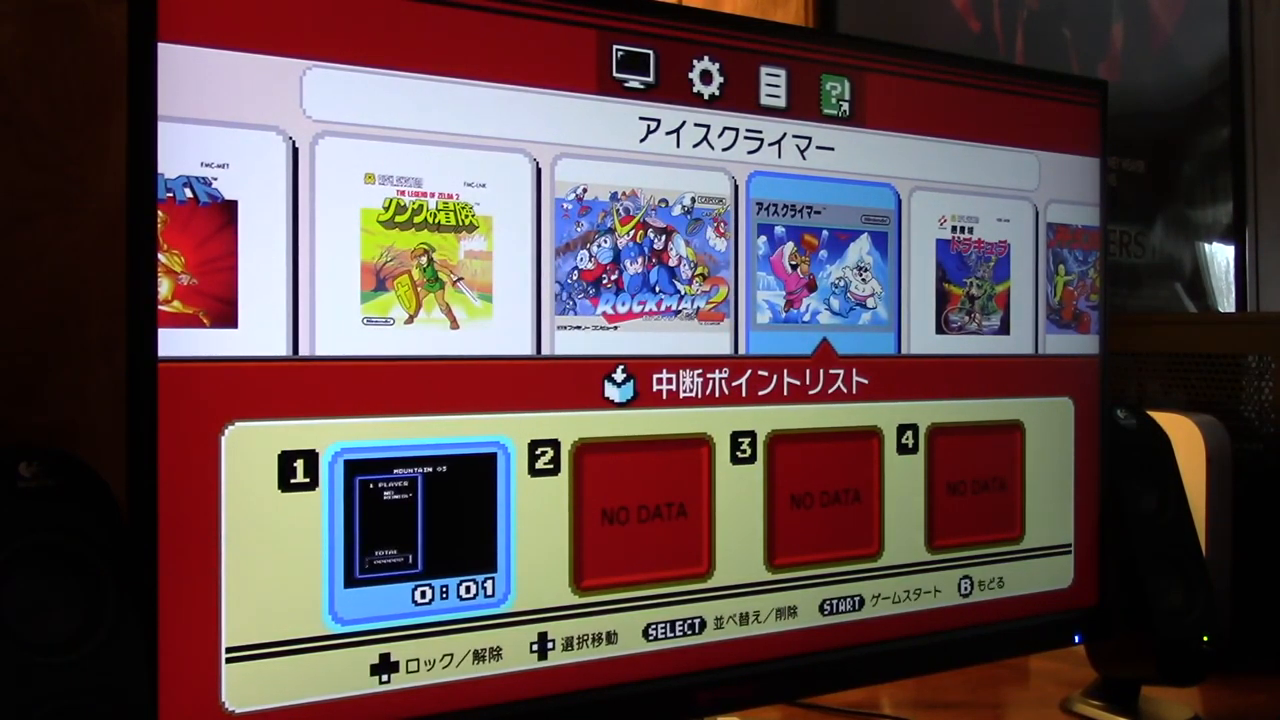
key(b)
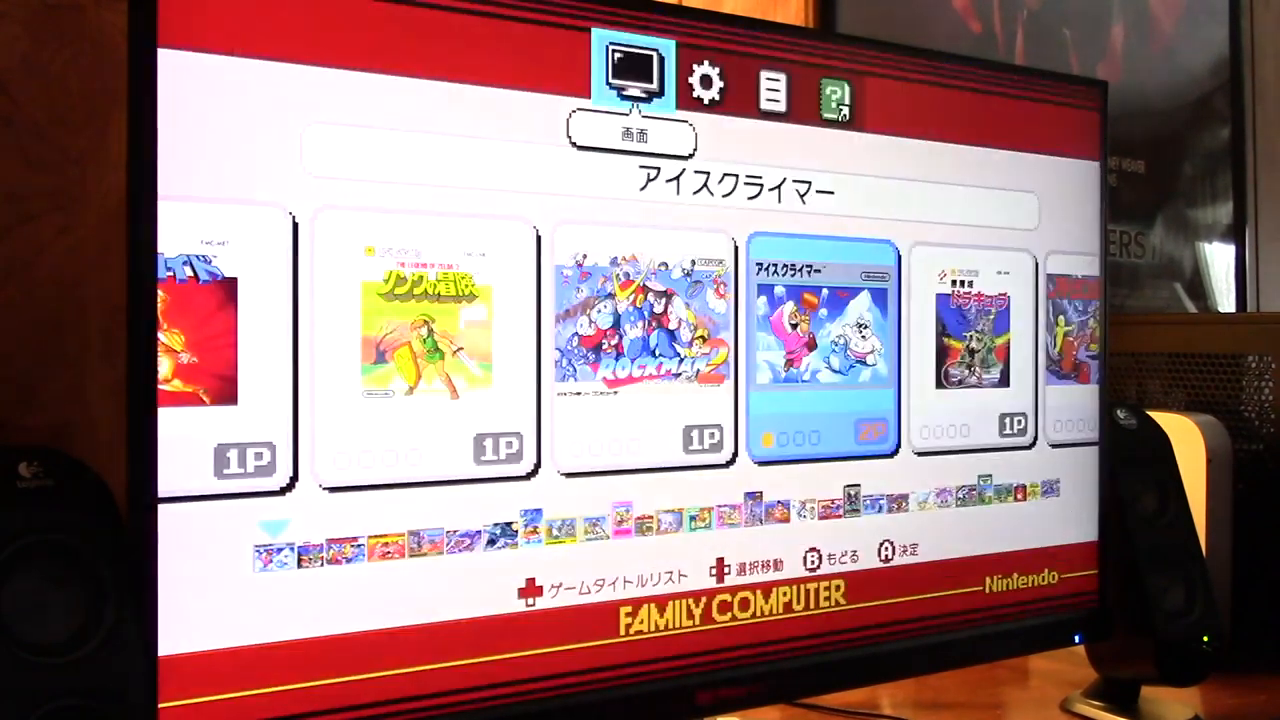
- Review the Display options, then browse the game row toward Atlantis no Nazo
click(704, 84)
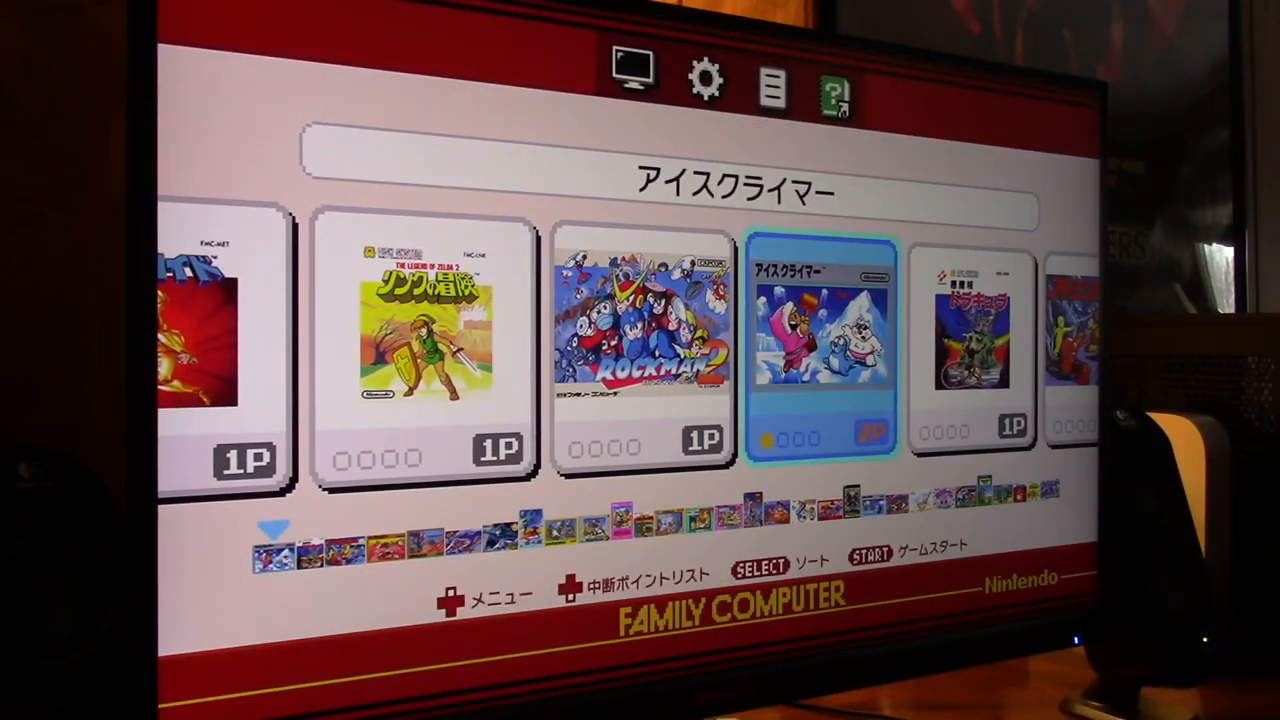
scroll(right, 3)
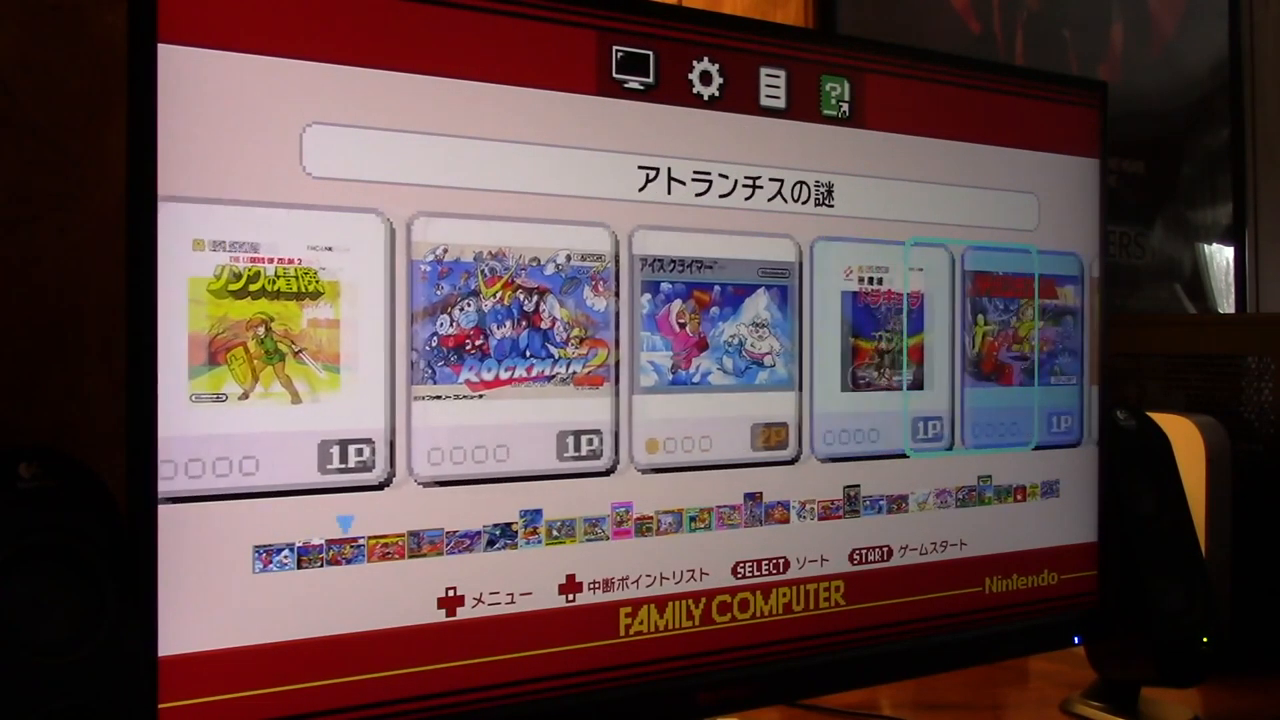